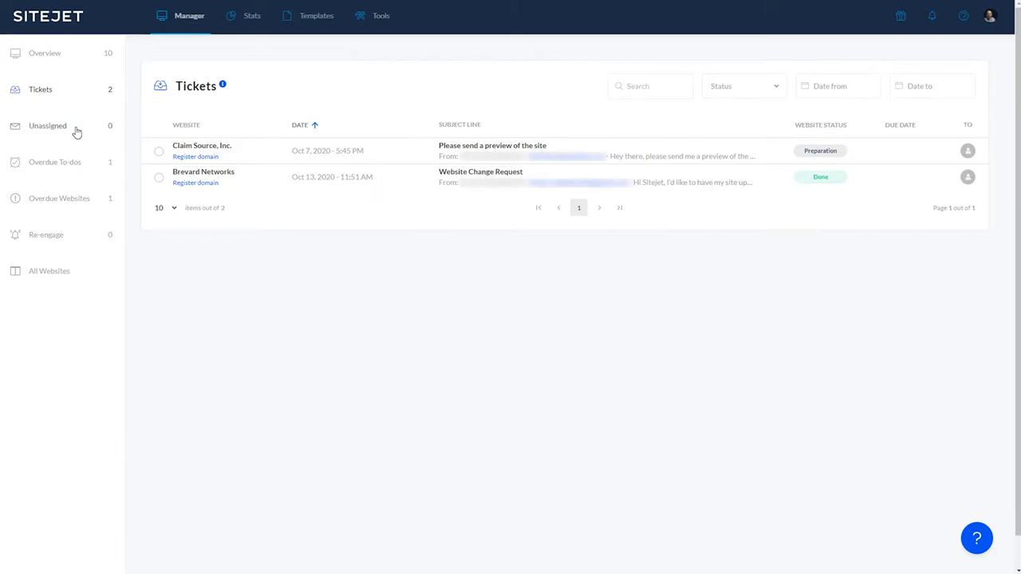
- Show the Unassigned, Overdue To-dos, Overdue Websites and Re-engage lists, ending on All Websites
left_click(47, 125)
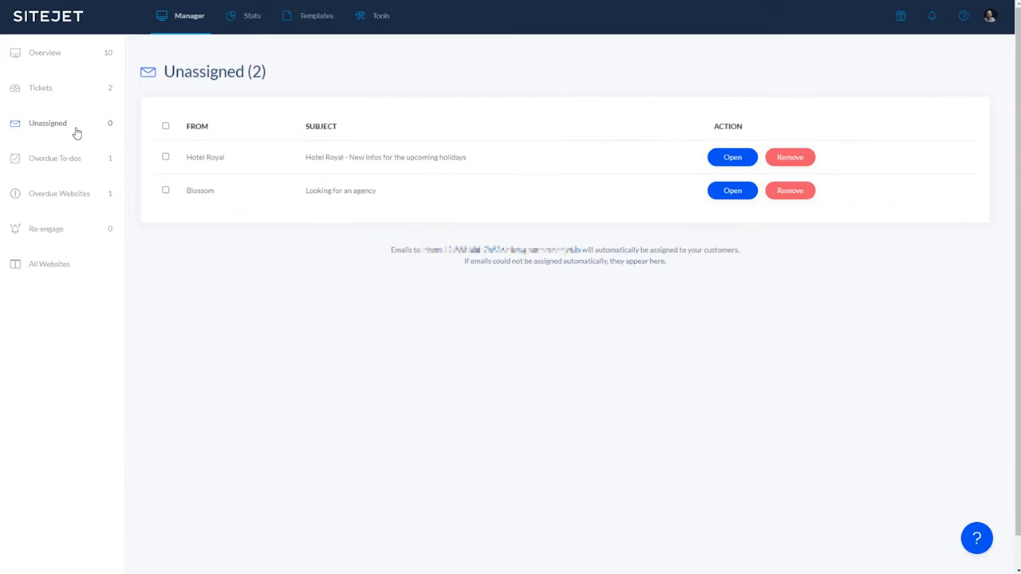
left_click(54, 158)
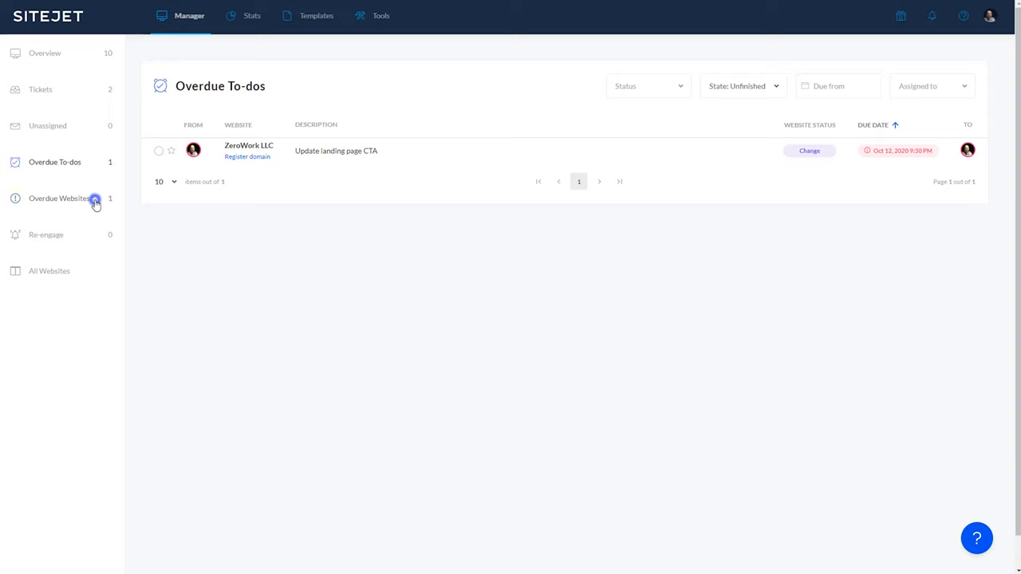
left_click(59, 198)
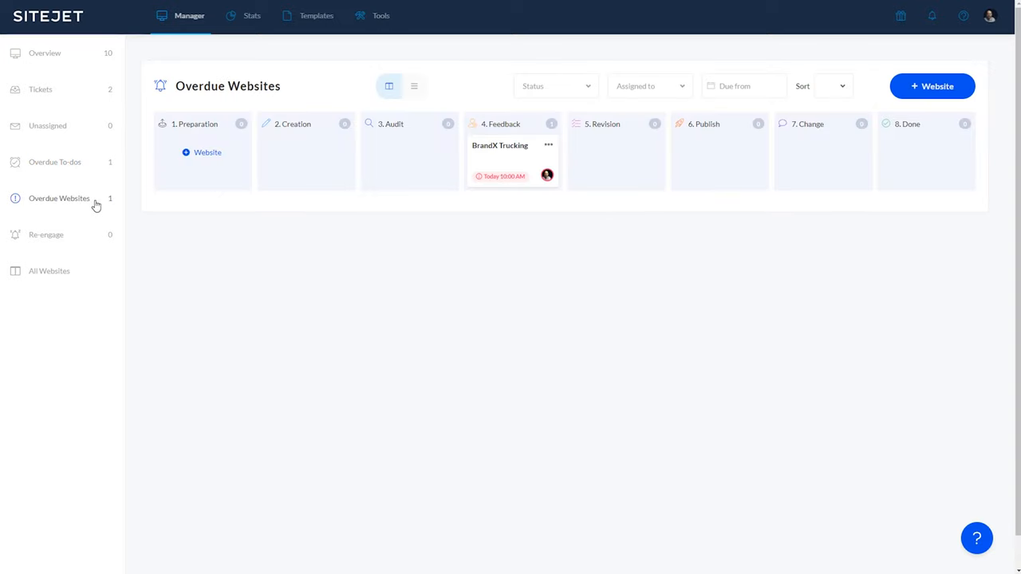
left_click(46, 234)
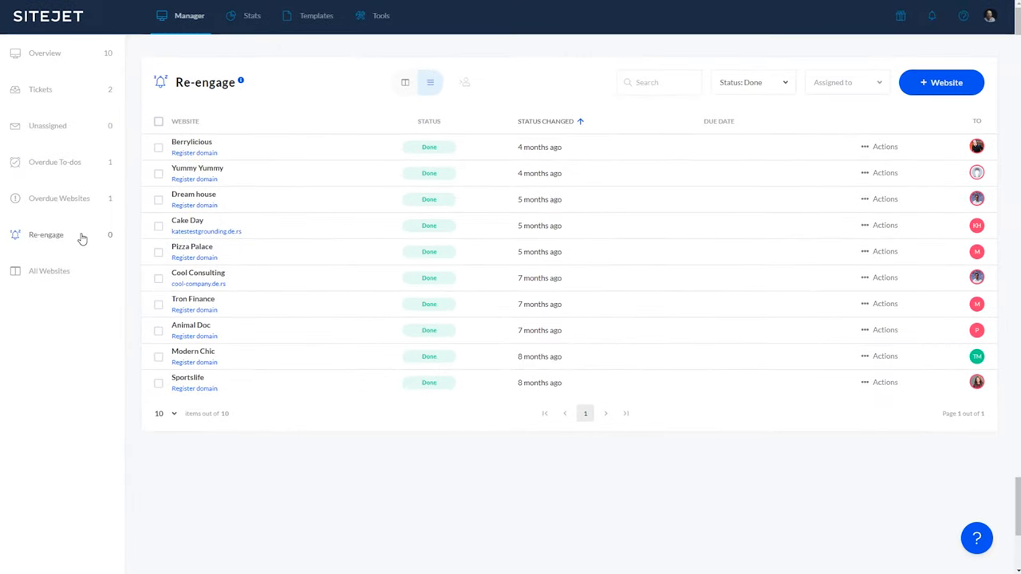
left_click(49, 271)
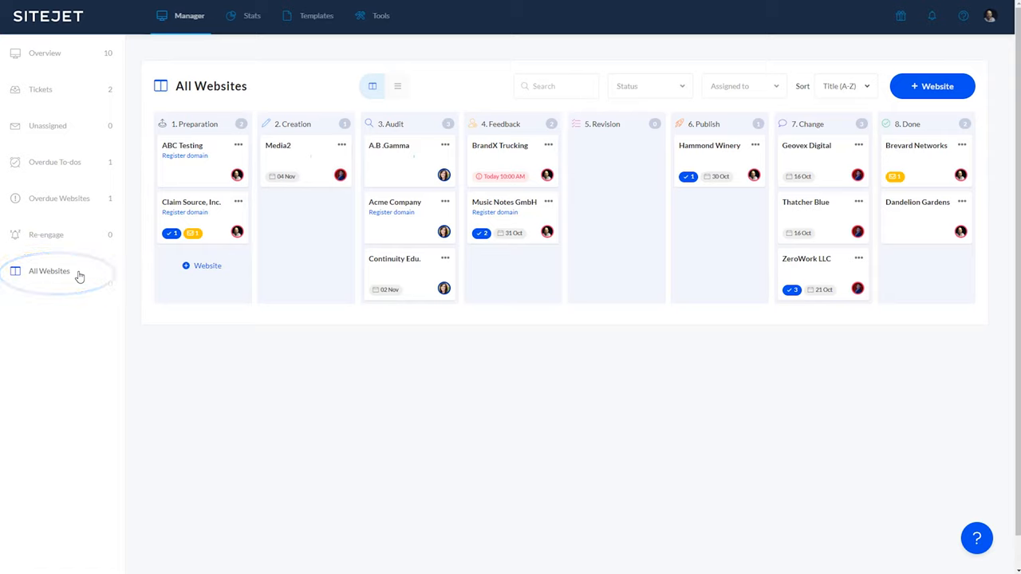
mouse_move(514, 245)
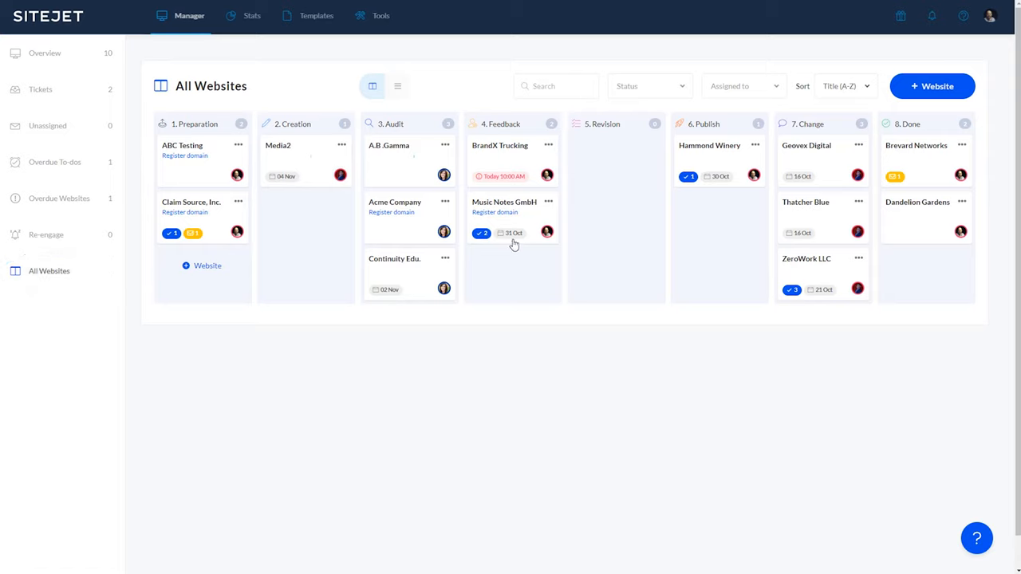
- Open the Music Notes GmbH project and start a customer message, switching it to internal
left_click(504, 202)
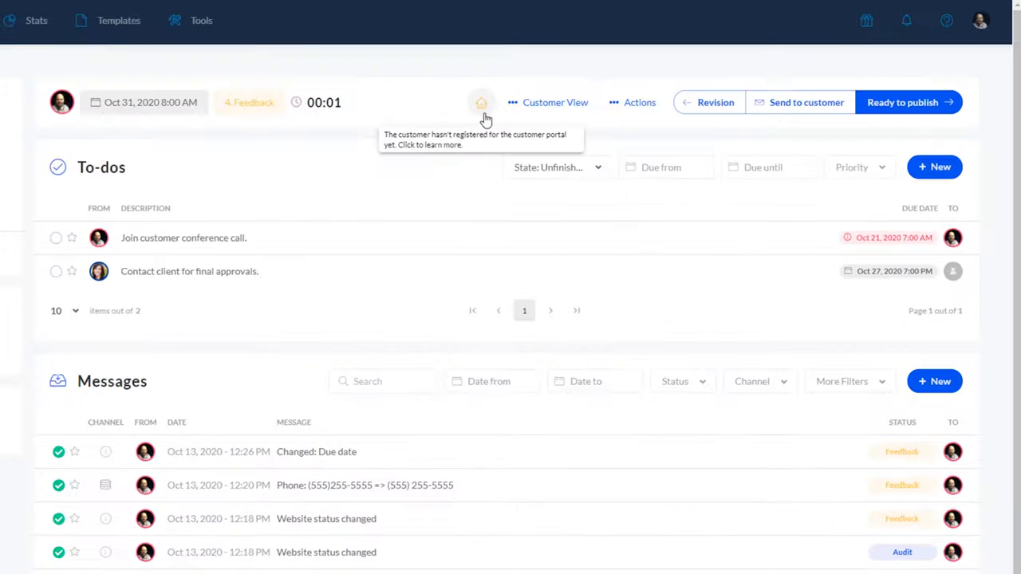
mouse_move(514, 109)
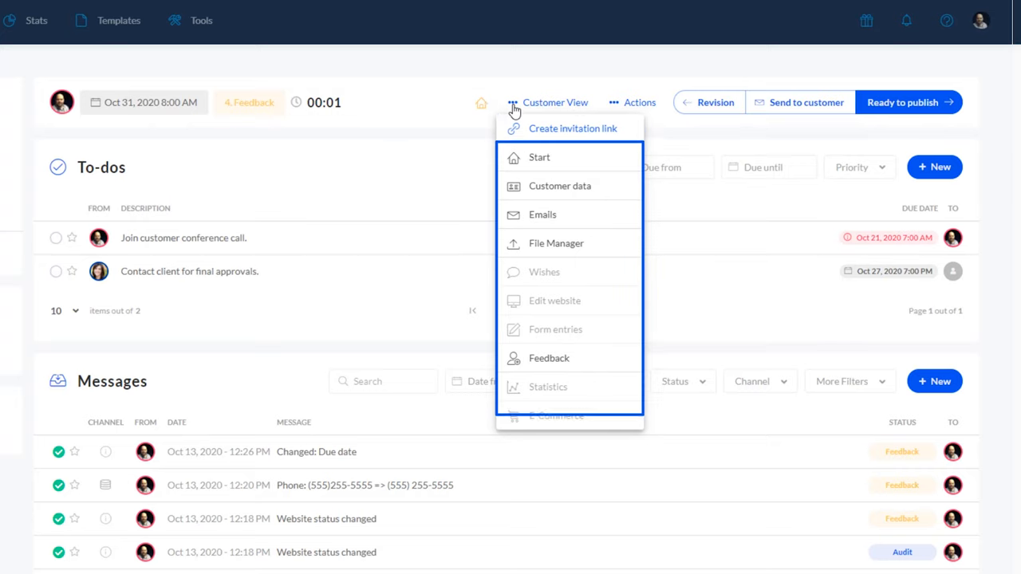
left_click(640, 102)
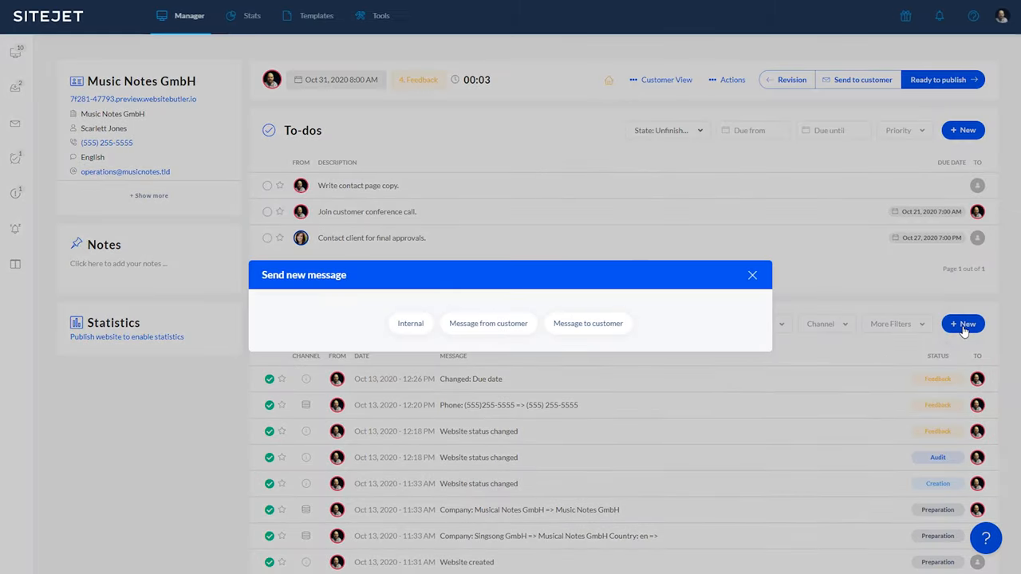
left_click(588, 323)
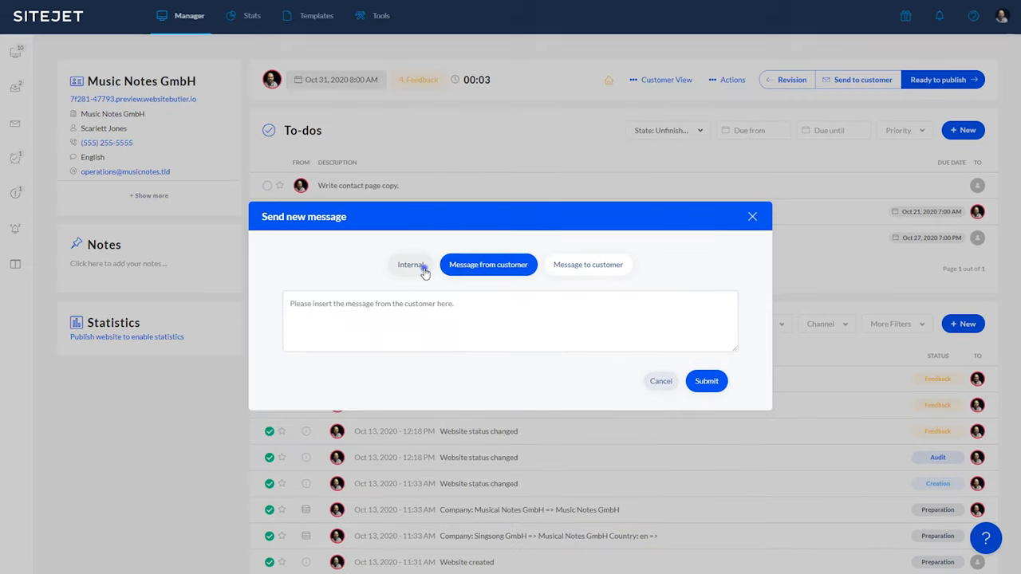
left_click(411, 264)
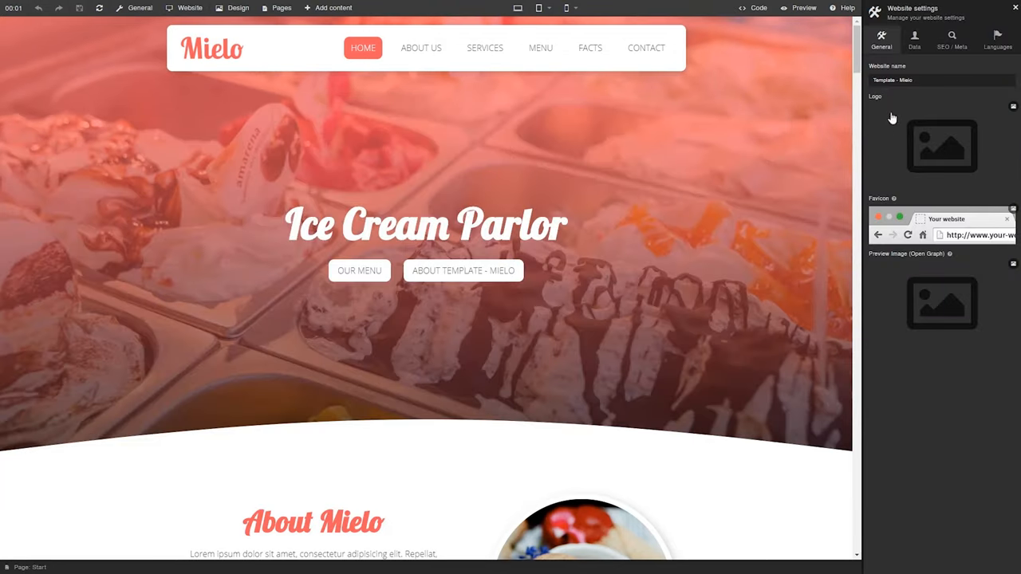
- Review the theme's H1 headline settings, then duplicate Subpage into Subpage (Copy) 4
left_click(914, 37)
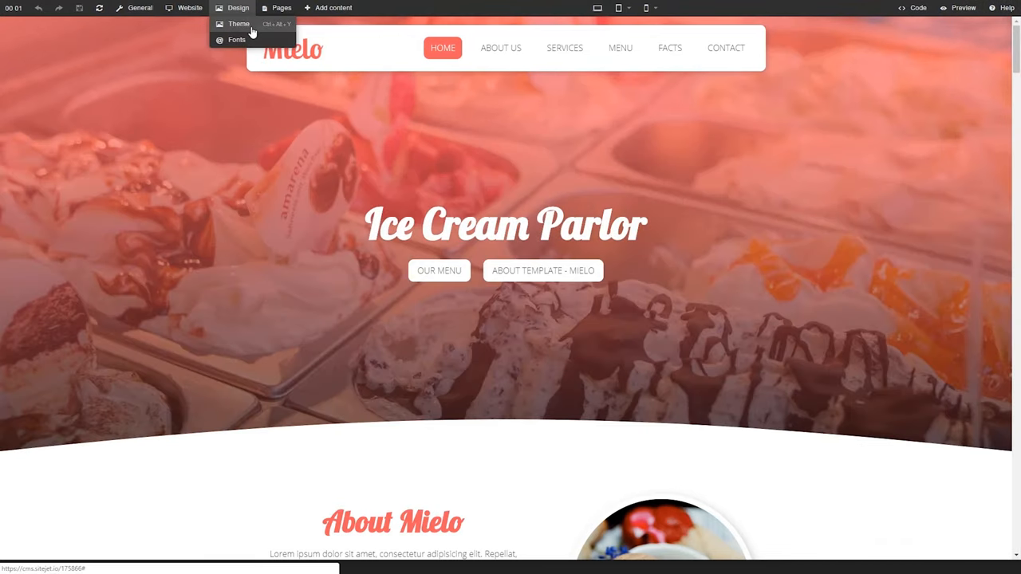
left_click(238, 23)
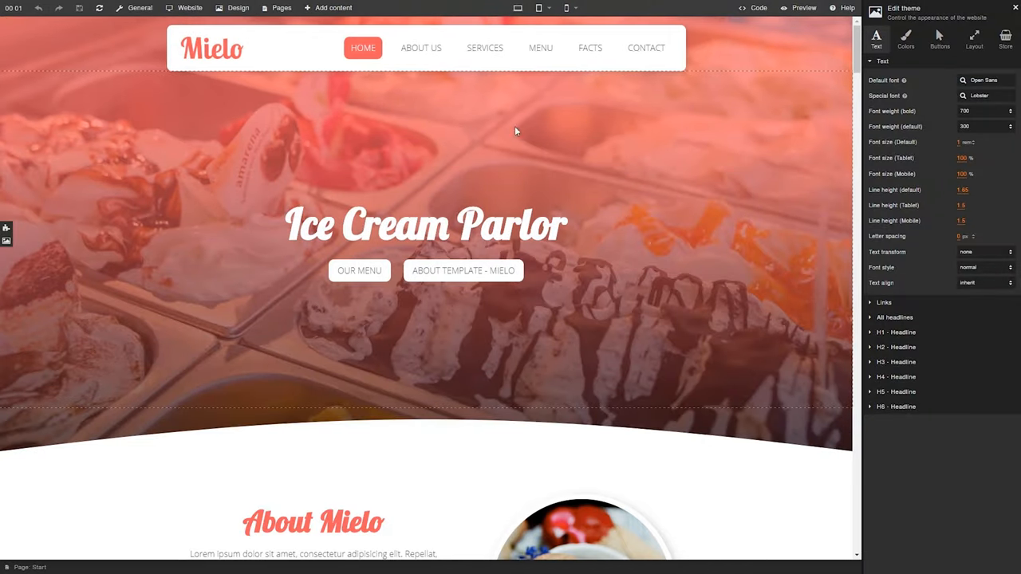
left_click(896, 331)
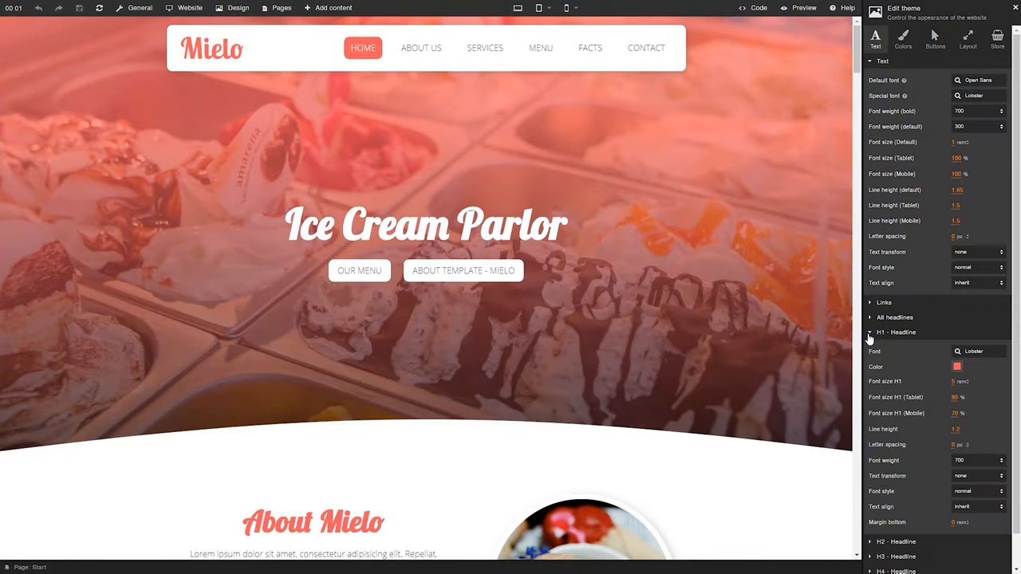
left_click(252, 8)
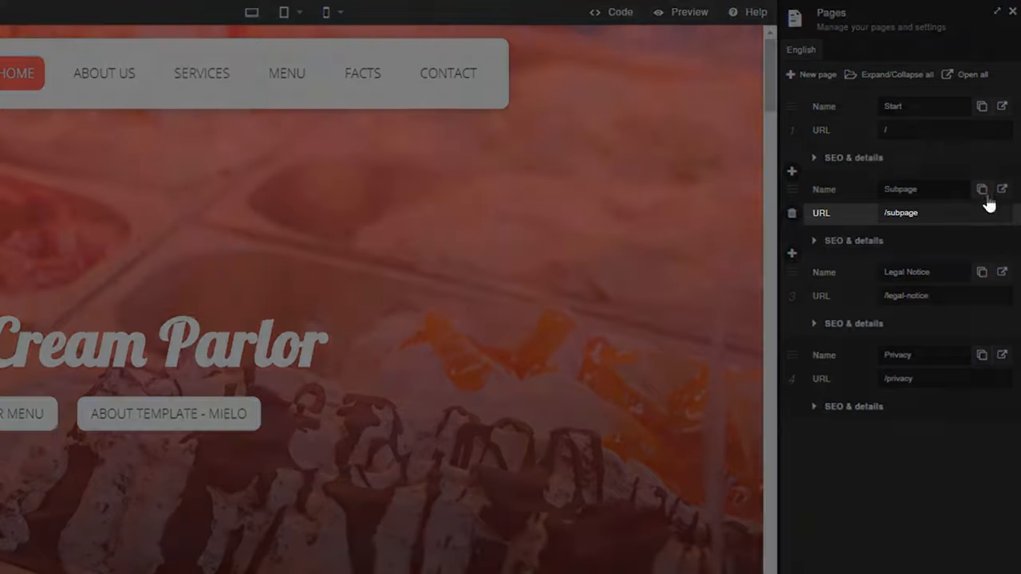
left_click(982, 189)
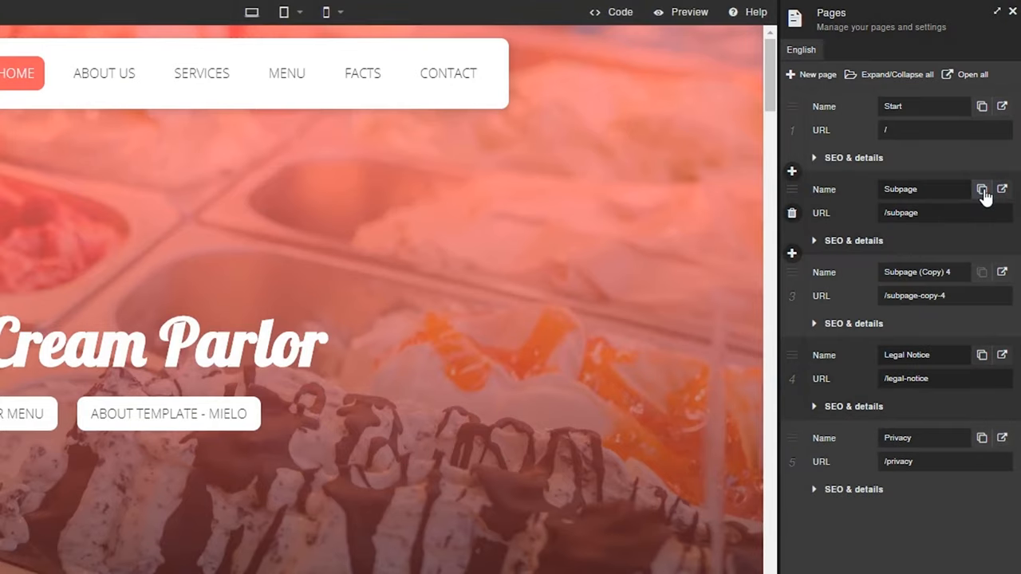
- Browse Presets with Header expanded, then the Elements, Forms and Store tabs
left_click(328, 8)
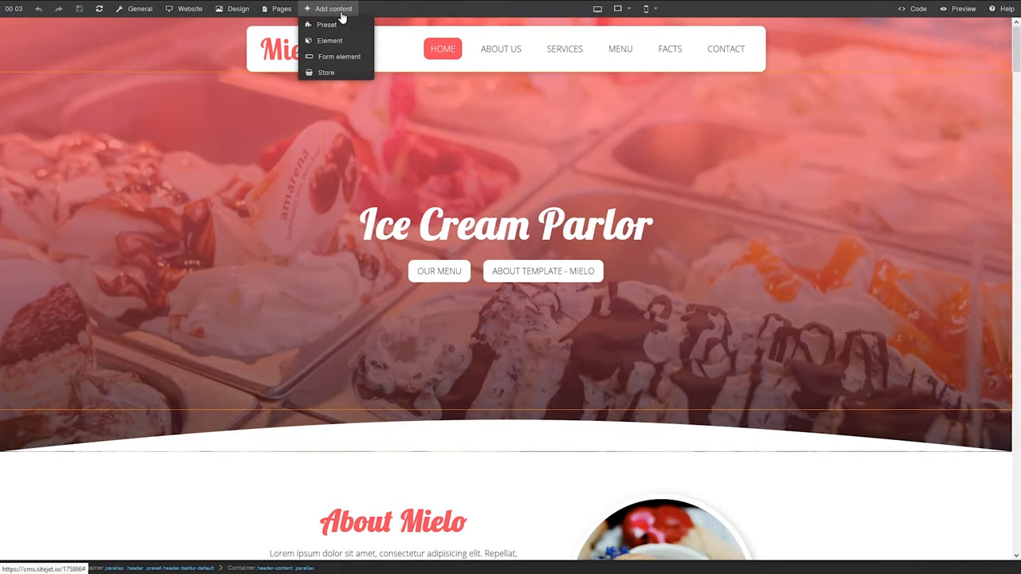
mouse_move(327, 24)
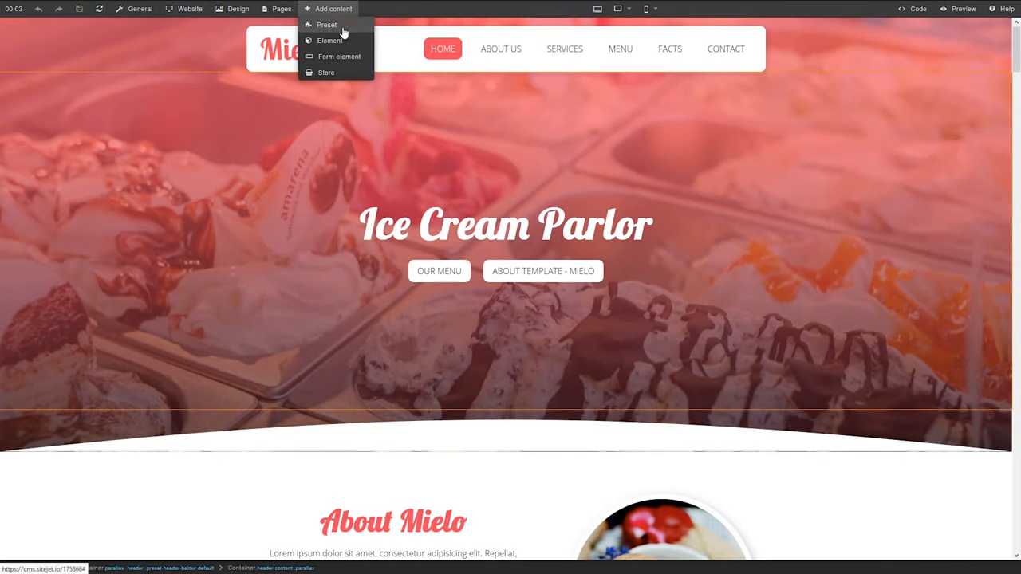
left_click(326, 24)
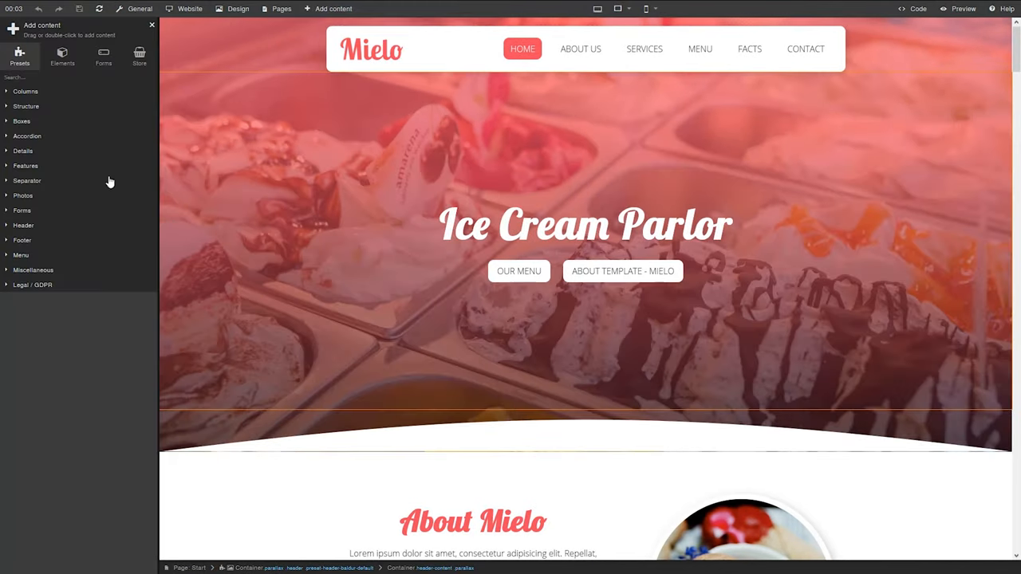
left_click(23, 225)
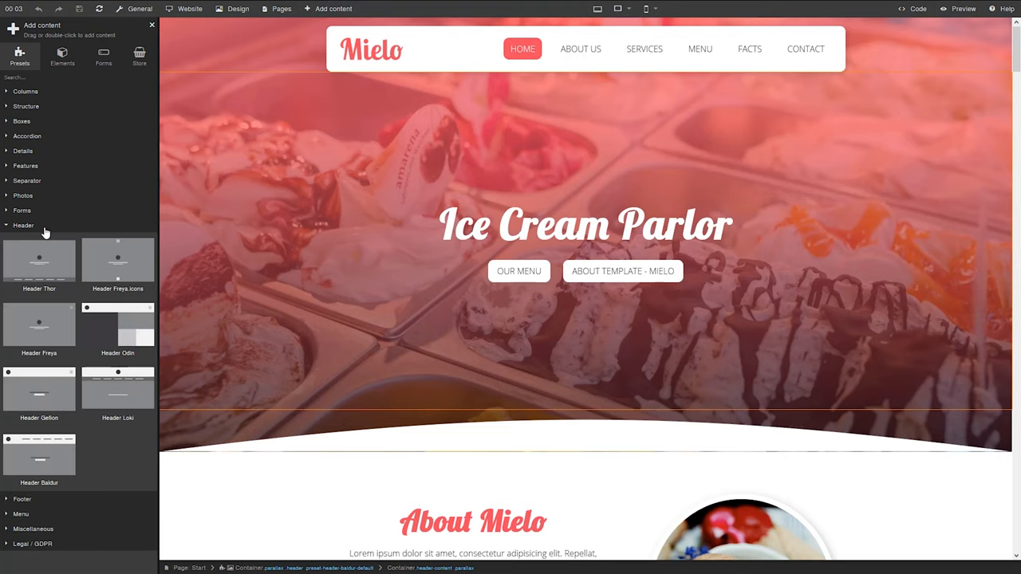
left_click(62, 56)
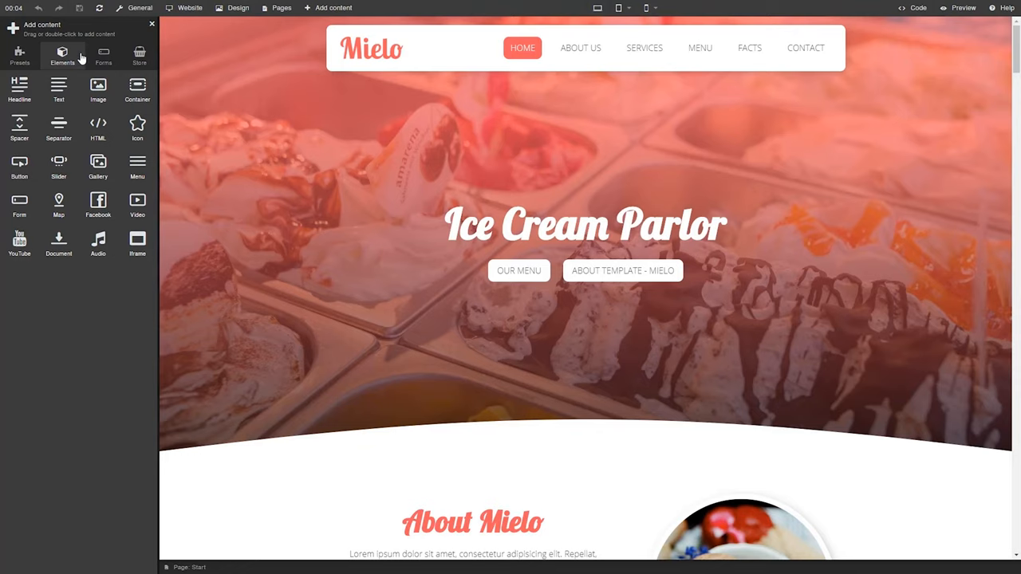
left_click(104, 56)
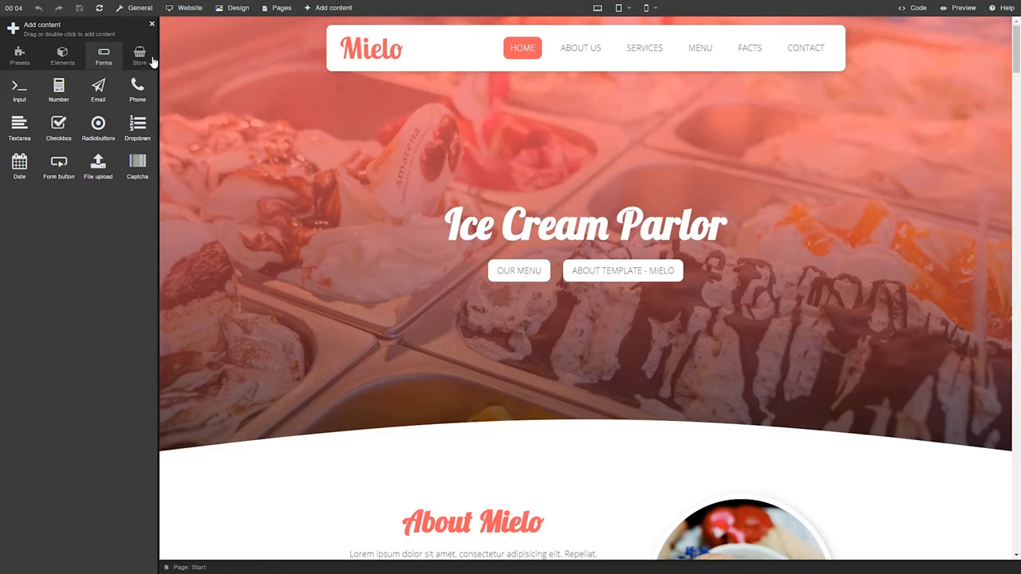
left_click(139, 54)
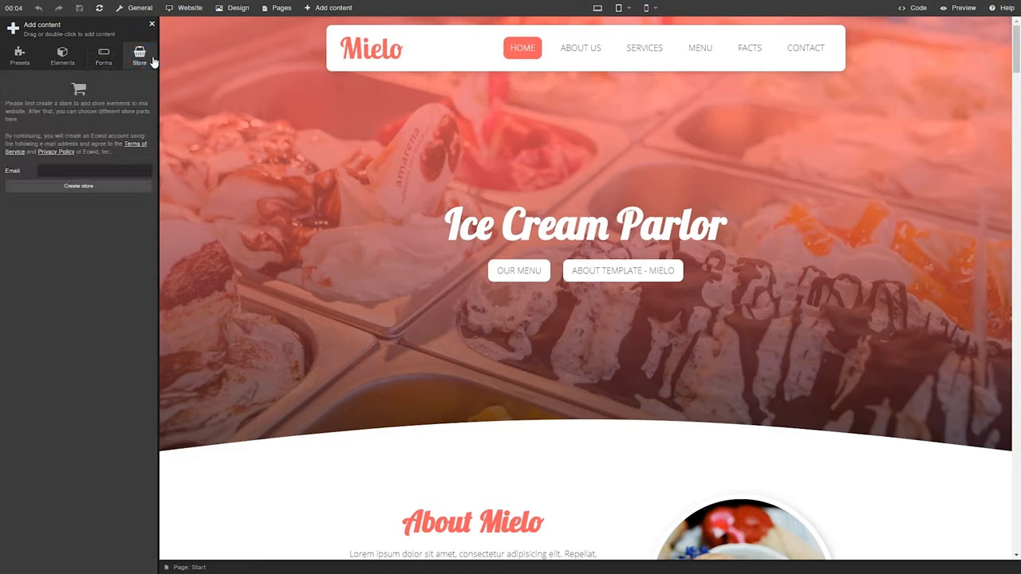
- Check the page at smartphone size, return to desktop, and view the site's CSS and JavaScript
left_click(643, 8)
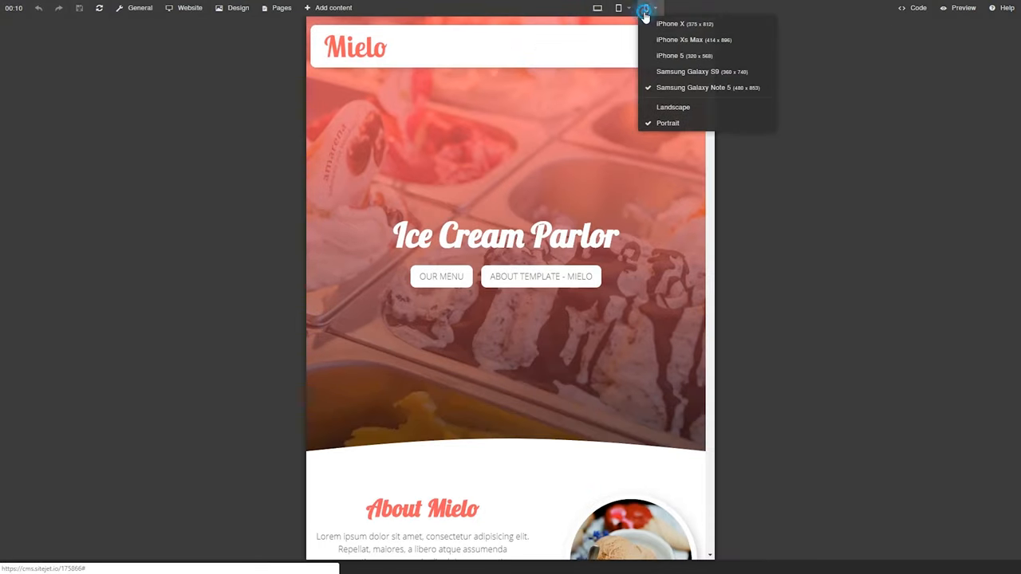
left_click(597, 8)
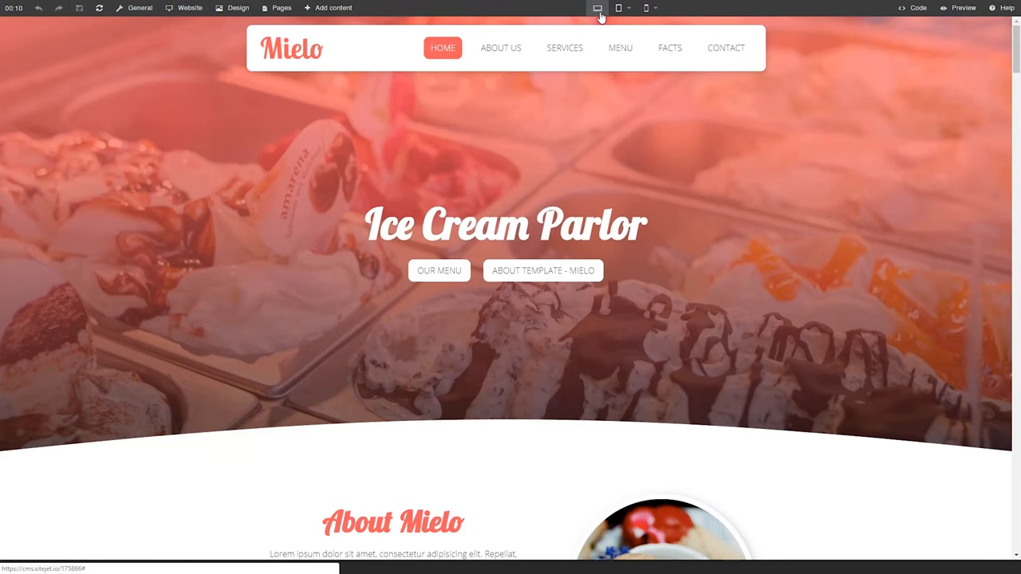
left_click(597, 8)
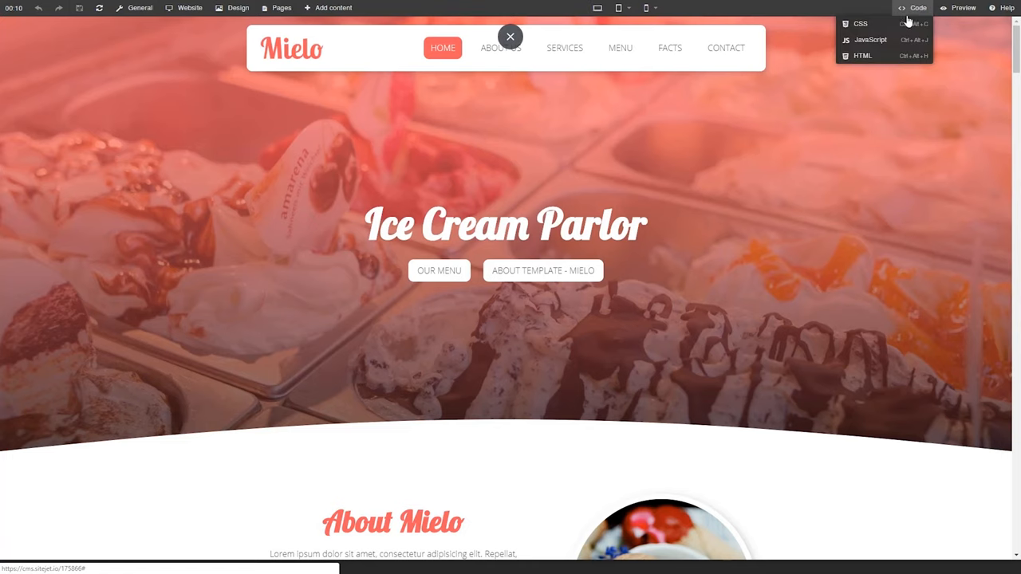
left_click(860, 23)
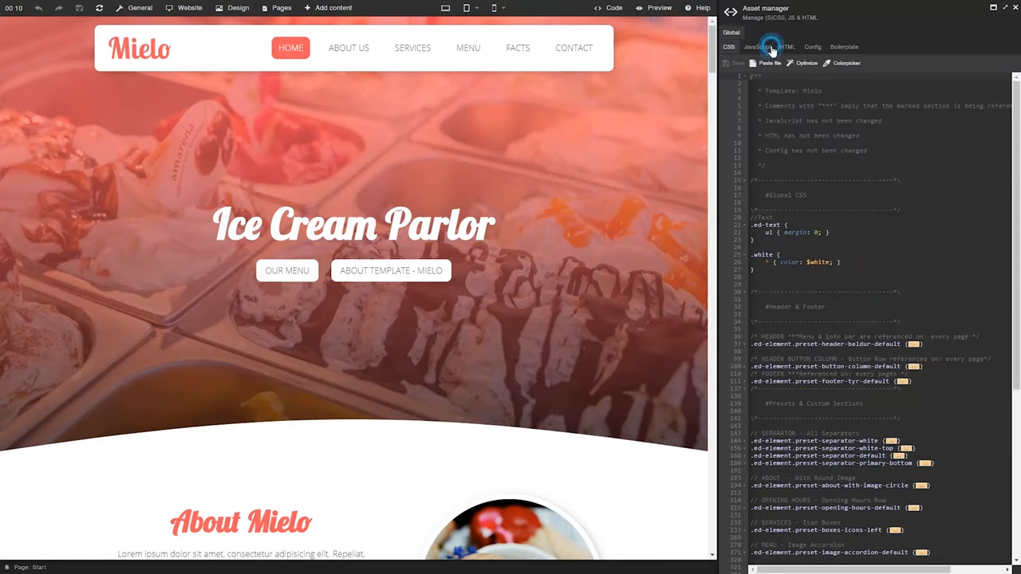
left_click(756, 46)
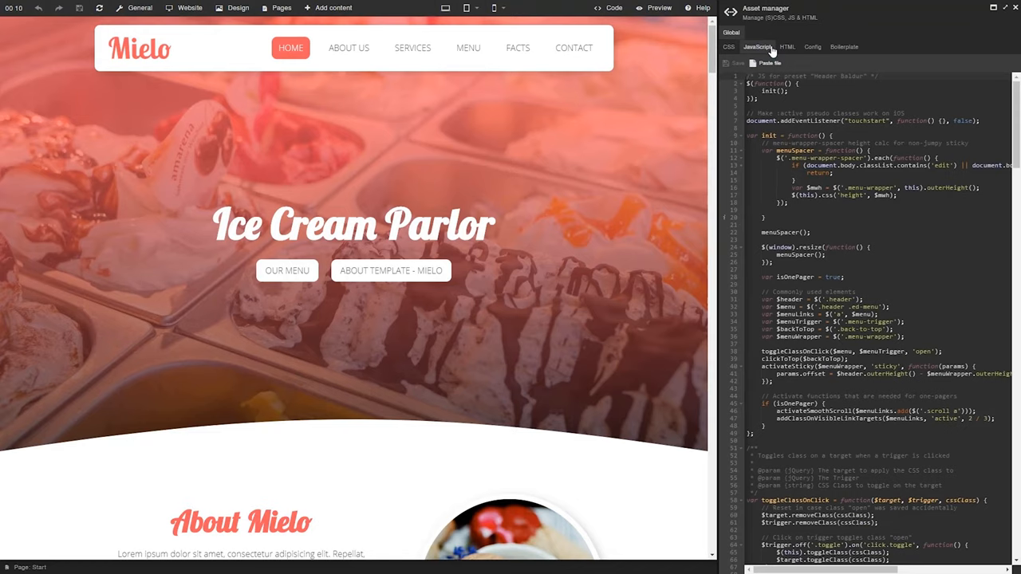
- View the page in preview mode, then return to editing
left_click(961, 8)
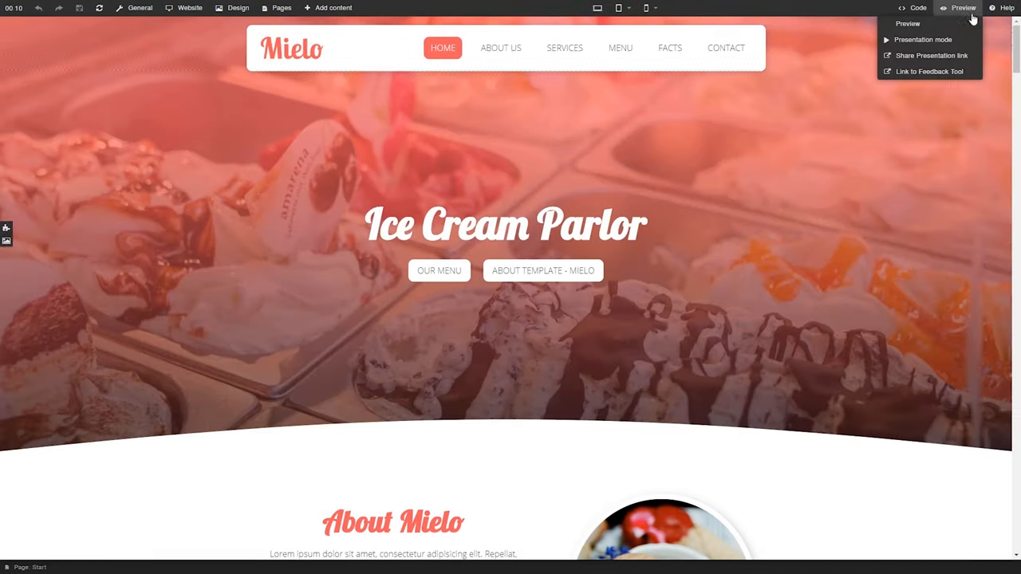
left_click(962, 8)
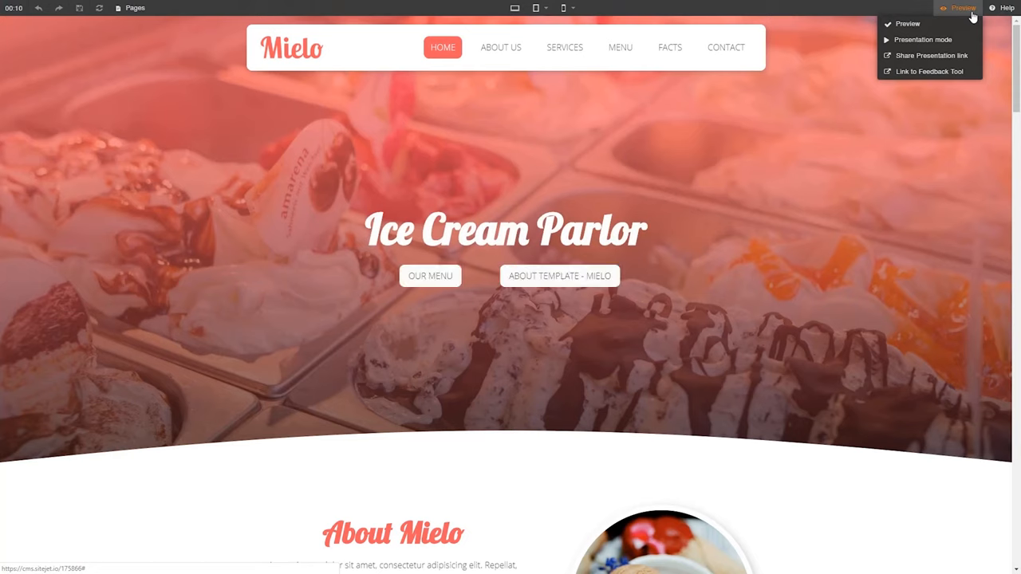
left_click(1006, 9)
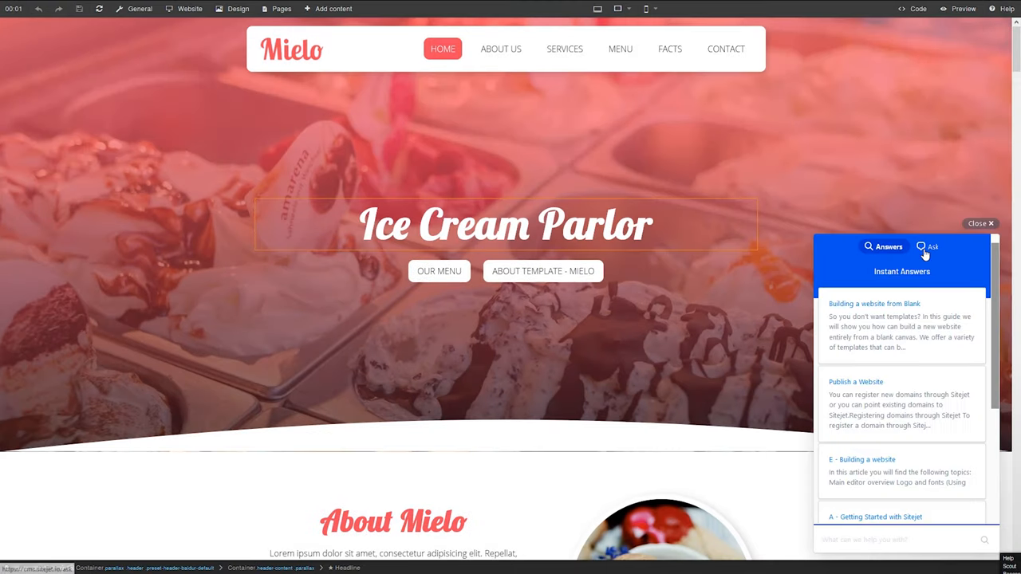
left_click(931, 247)
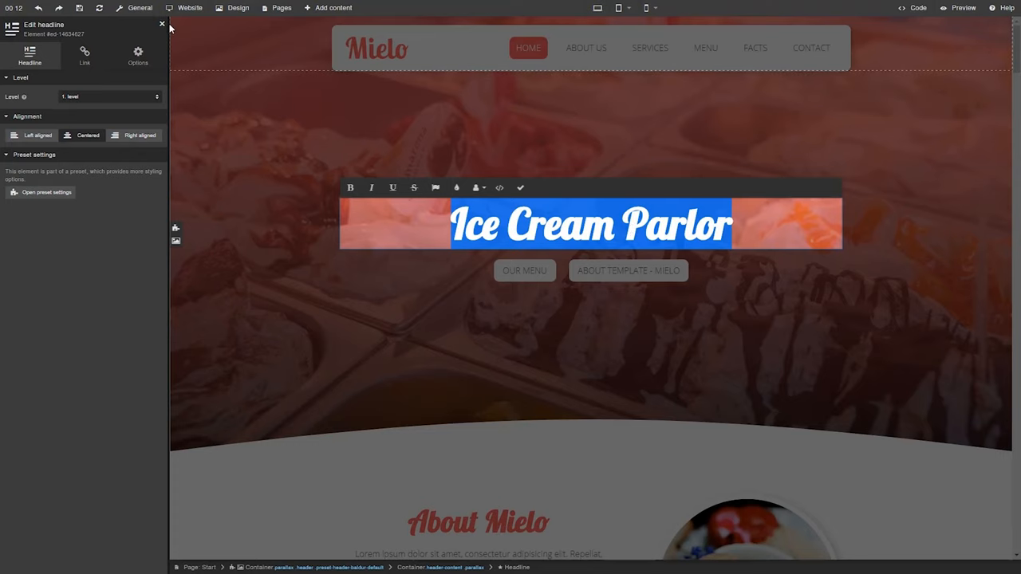
right_click(506, 223)
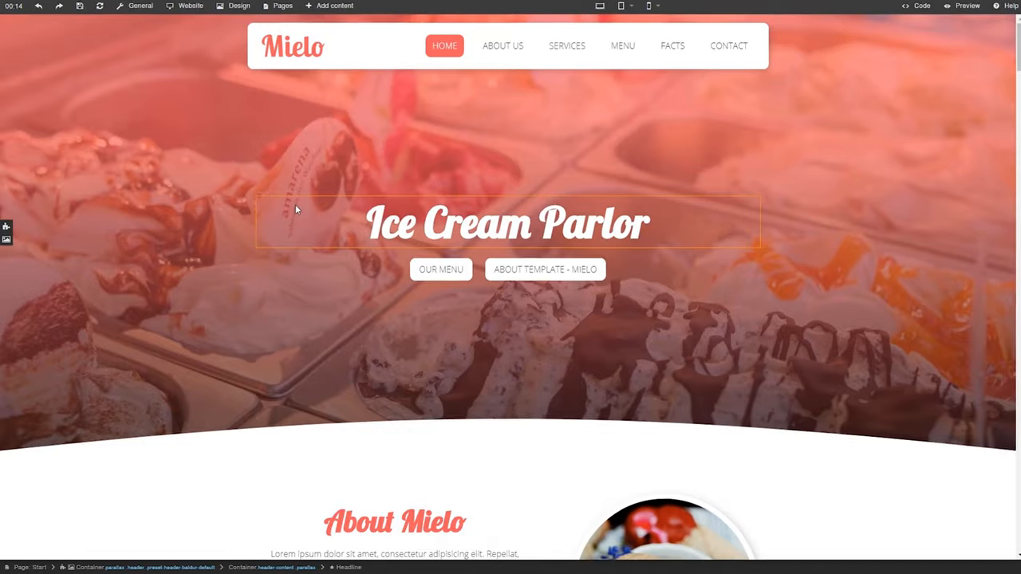
scroll("down", 3)
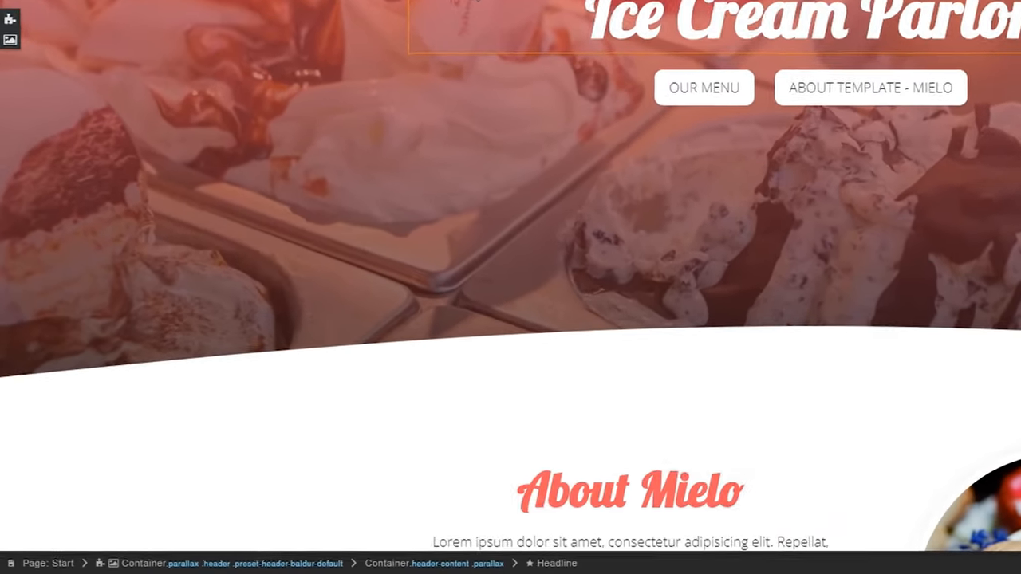